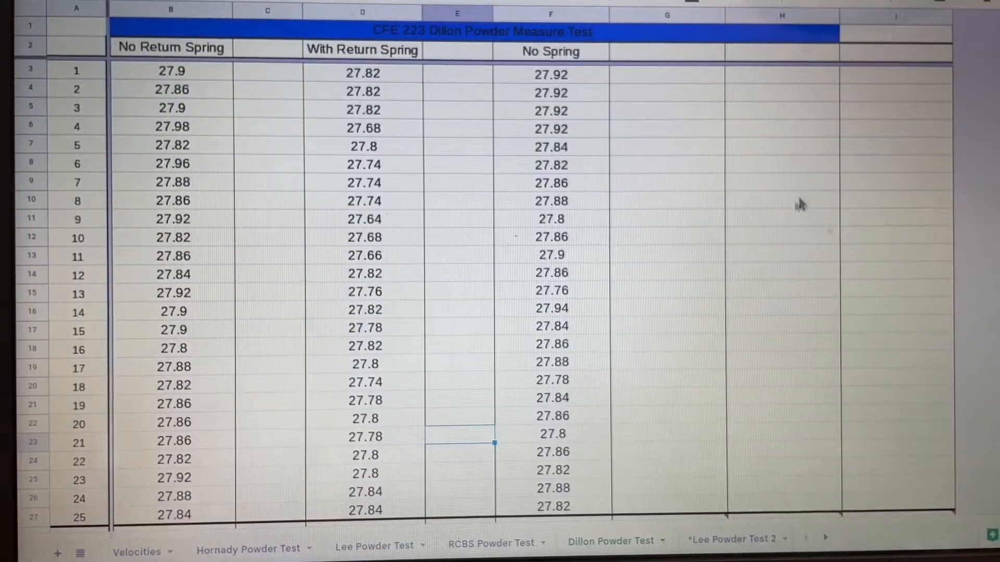
pyautogui.moveTo(210, 159)
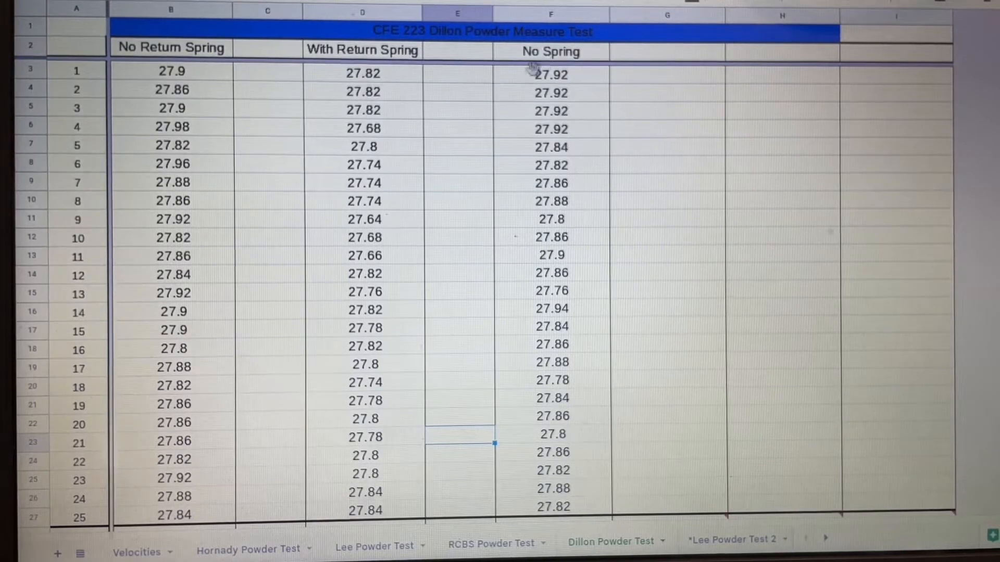
pyautogui.moveTo(486, 159)
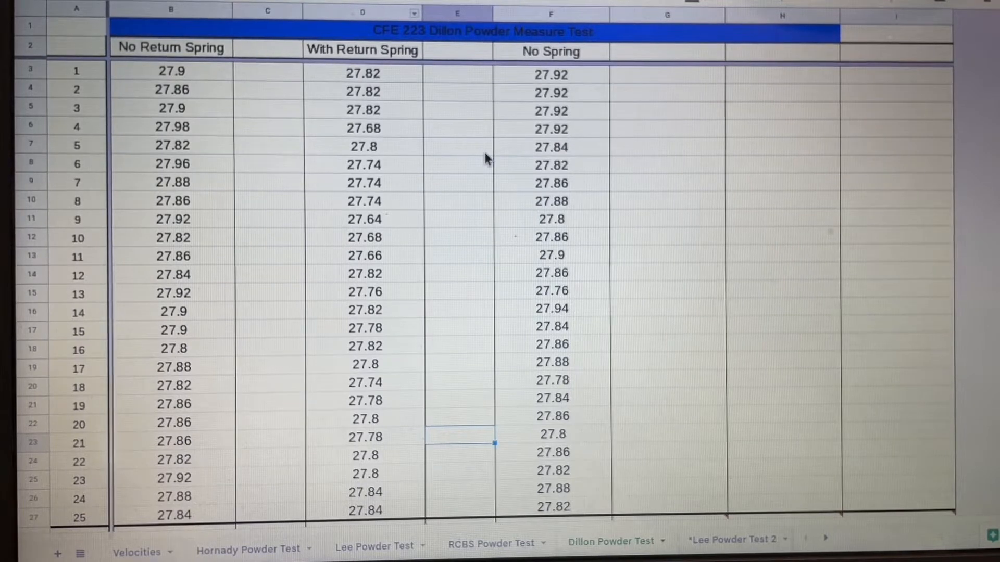
pyautogui.moveTo(466, 175)
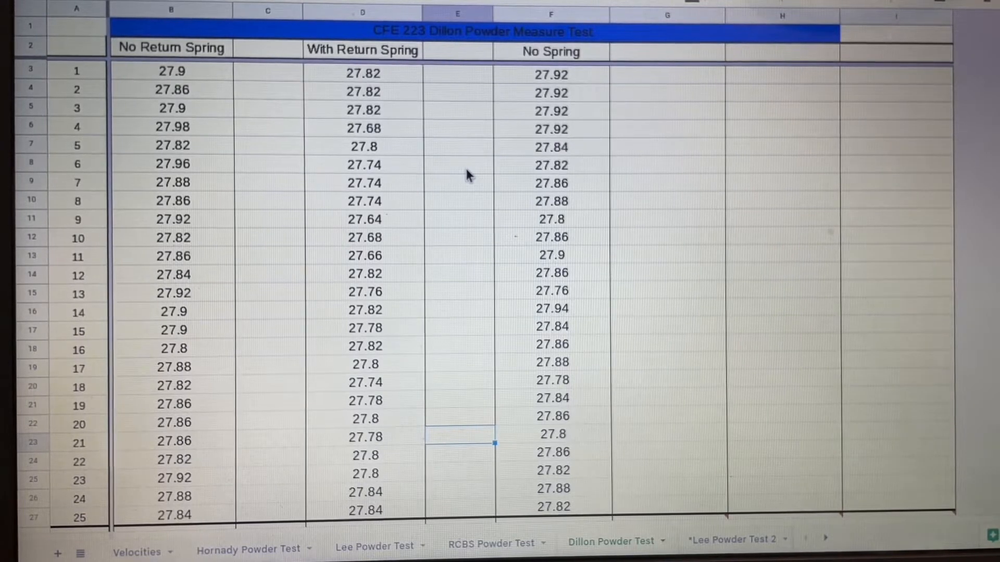
pyautogui.moveTo(461, 193)
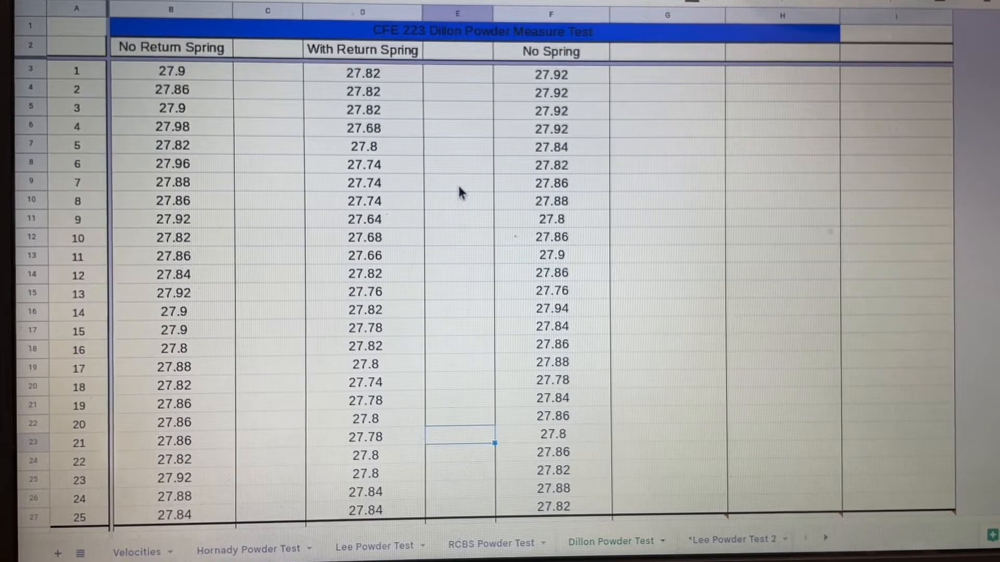
pyautogui.scroll(-3)
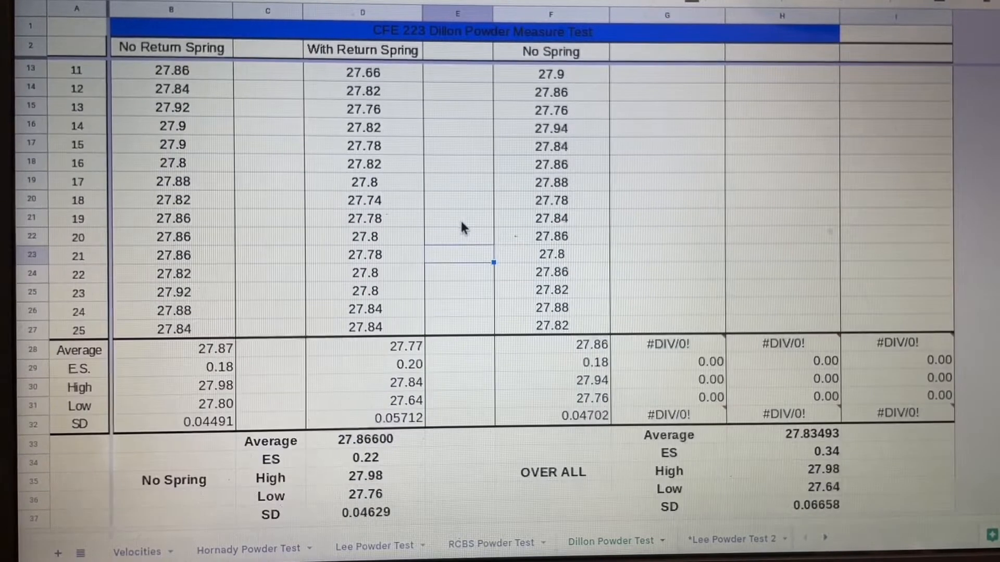
pyautogui.moveTo(458, 232)
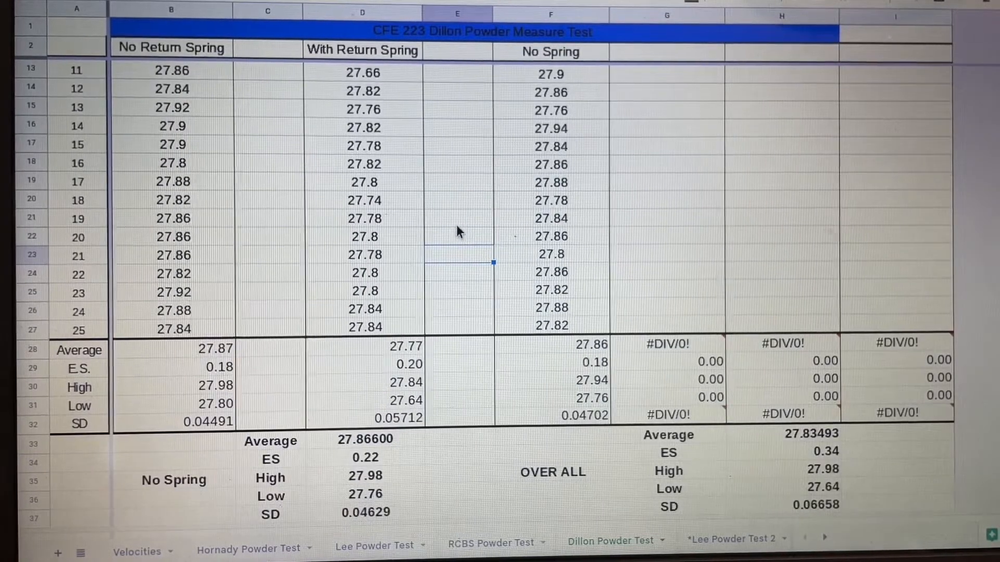
pyautogui.moveTo(659, 262)
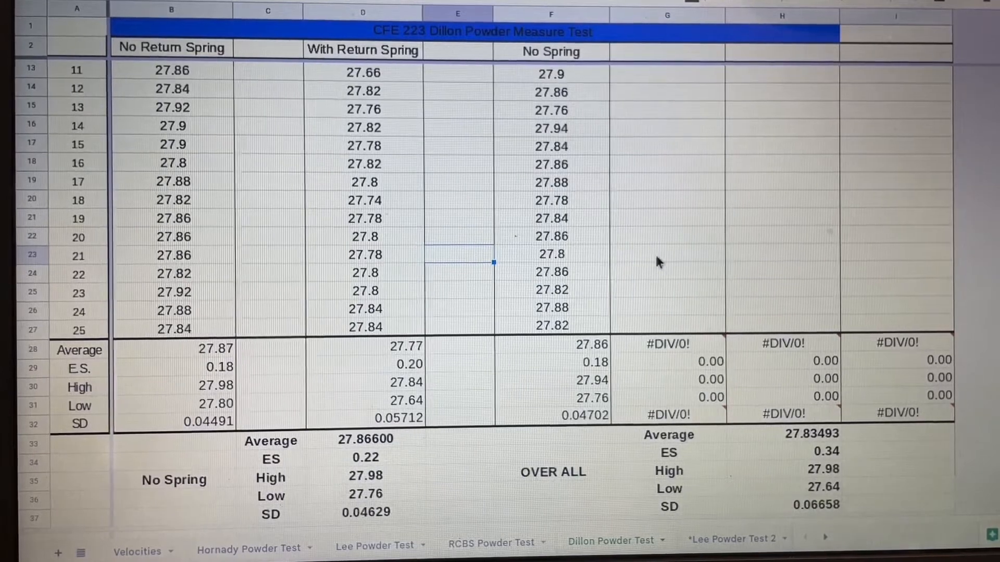
pyautogui.moveTo(202, 336)
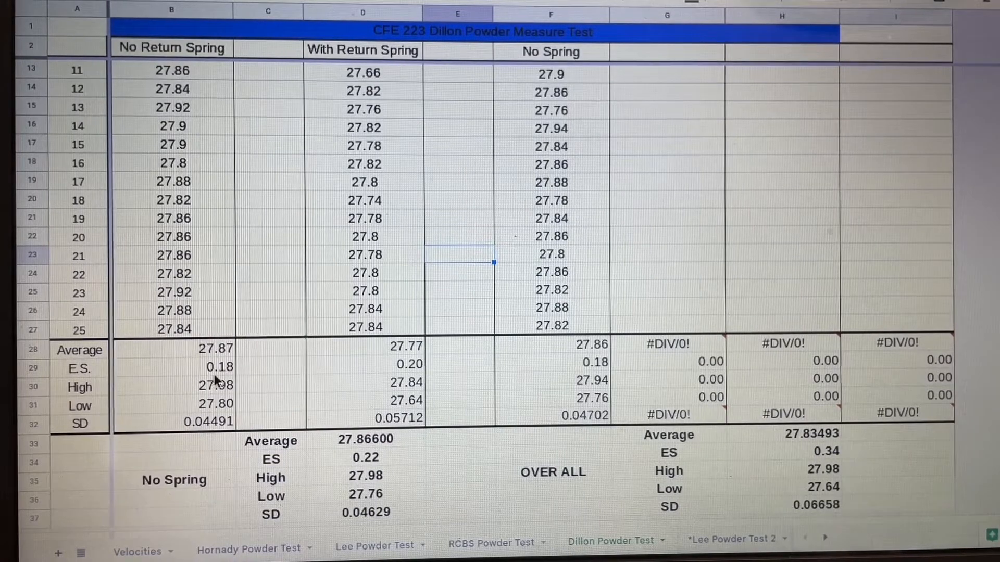
pyautogui.moveTo(176, 430)
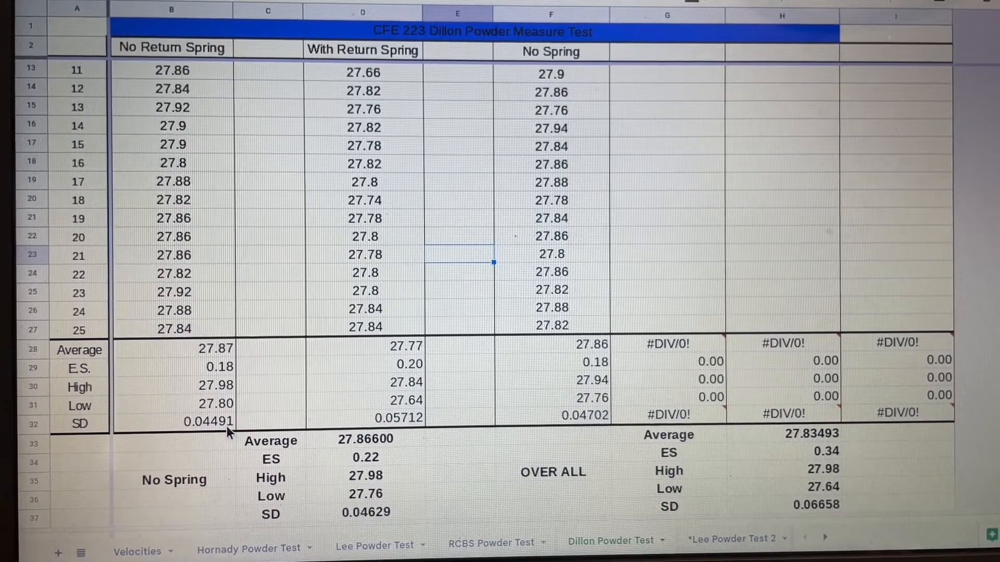
pyautogui.moveTo(401, 164)
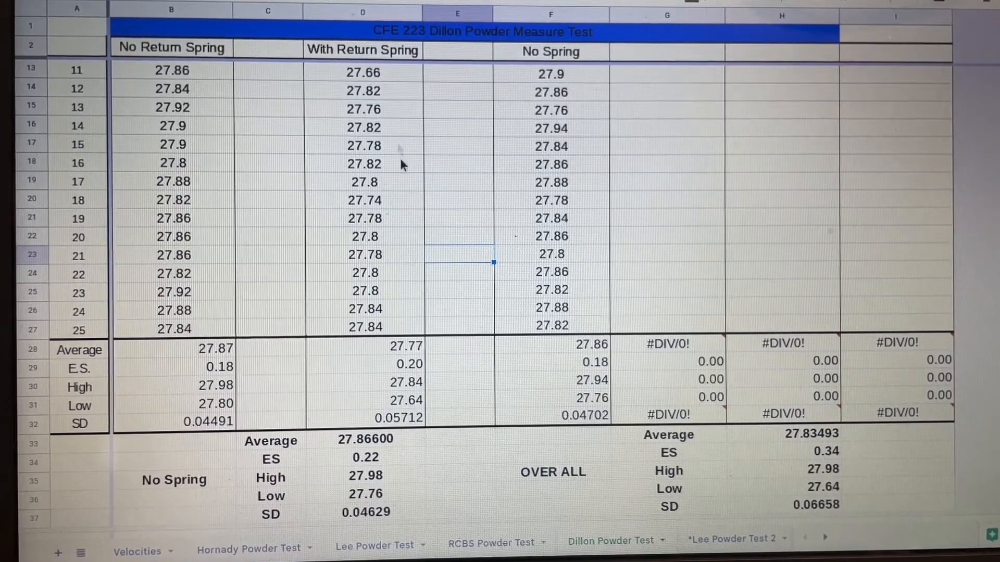
pyautogui.moveTo(415, 368)
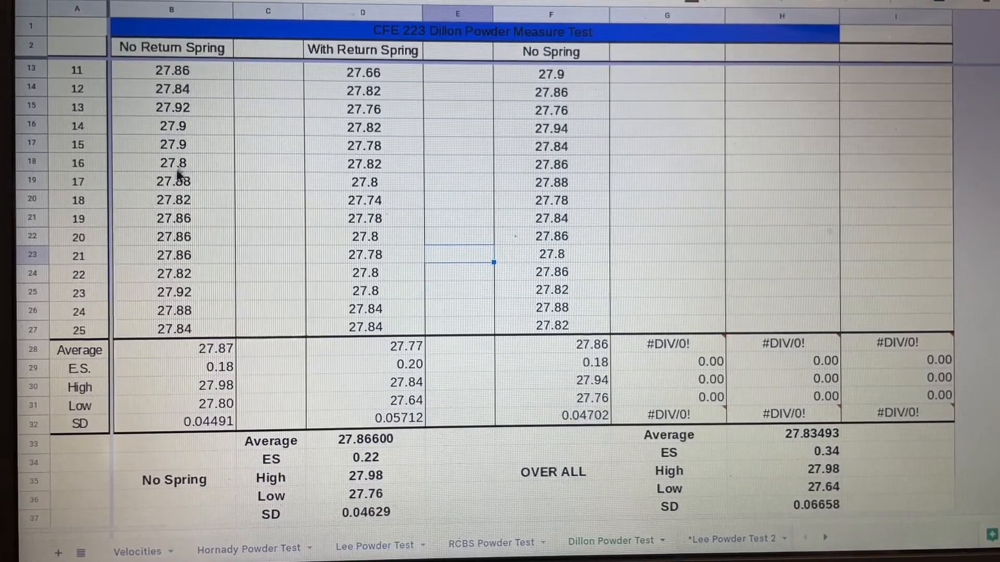
pyautogui.moveTo(211, 235)
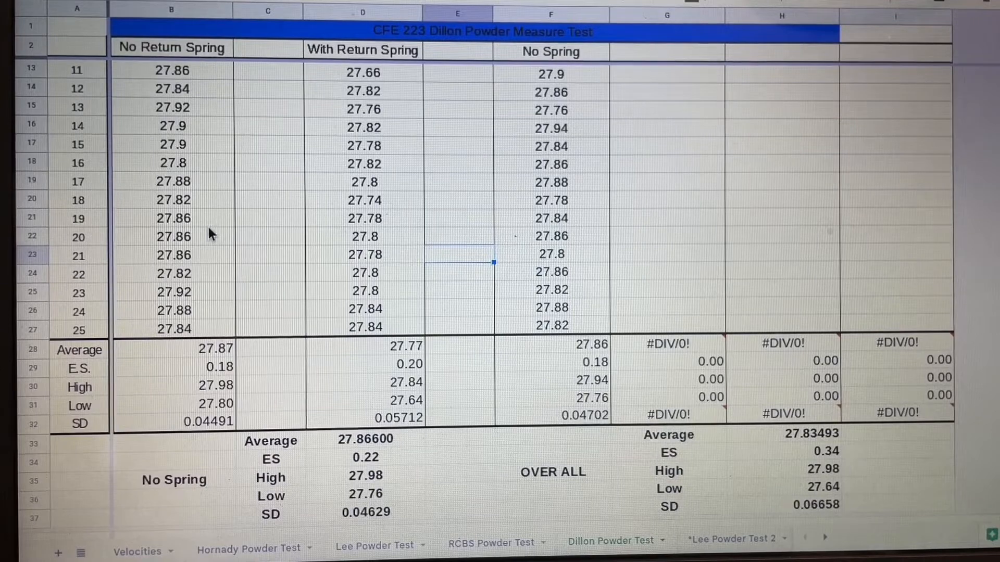
pyautogui.moveTo(587, 67)
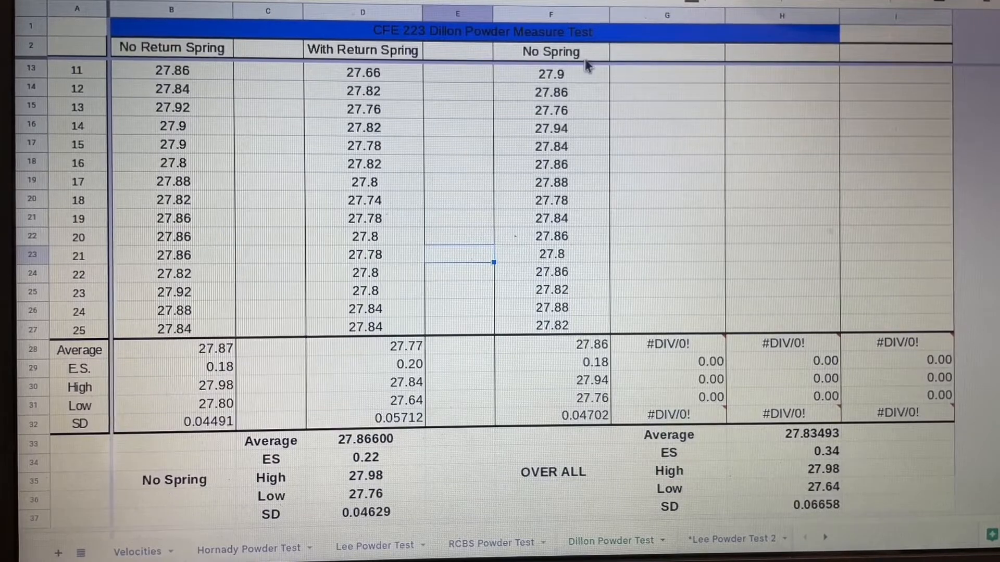
pyautogui.moveTo(587, 191)
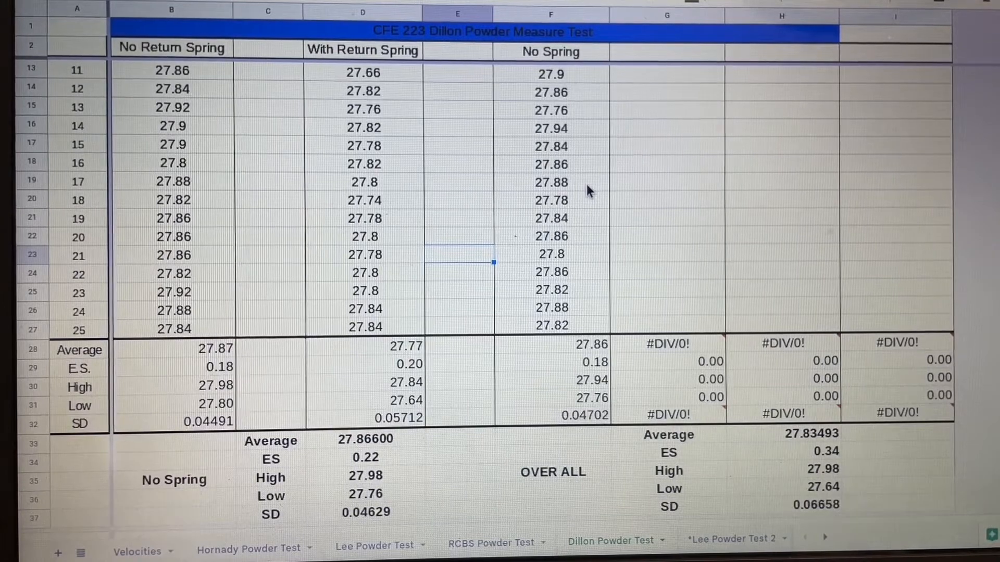
pyautogui.moveTo(599, 405)
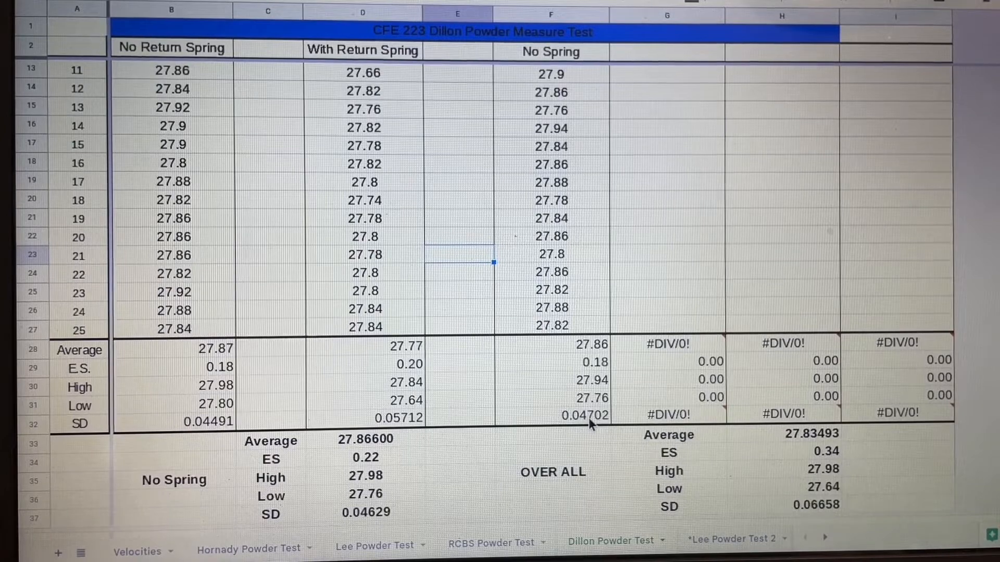
pyautogui.moveTo(724, 295)
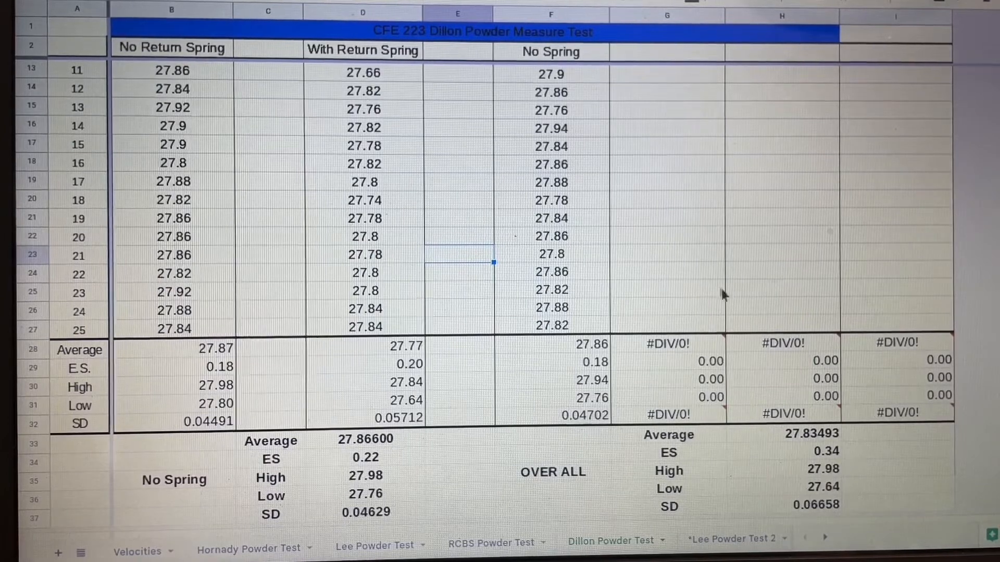
pyautogui.moveTo(599, 420)
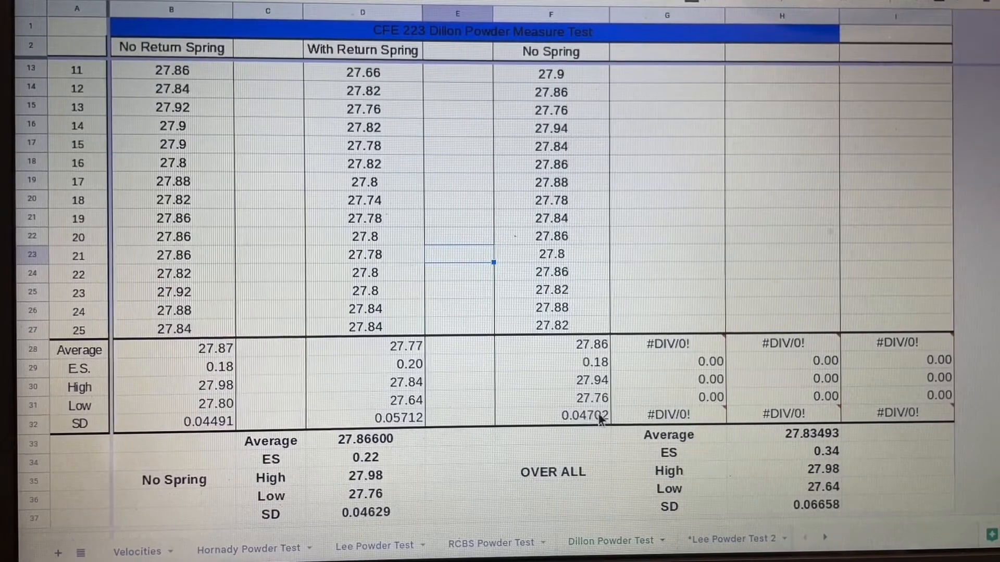
pyautogui.scroll(-3)
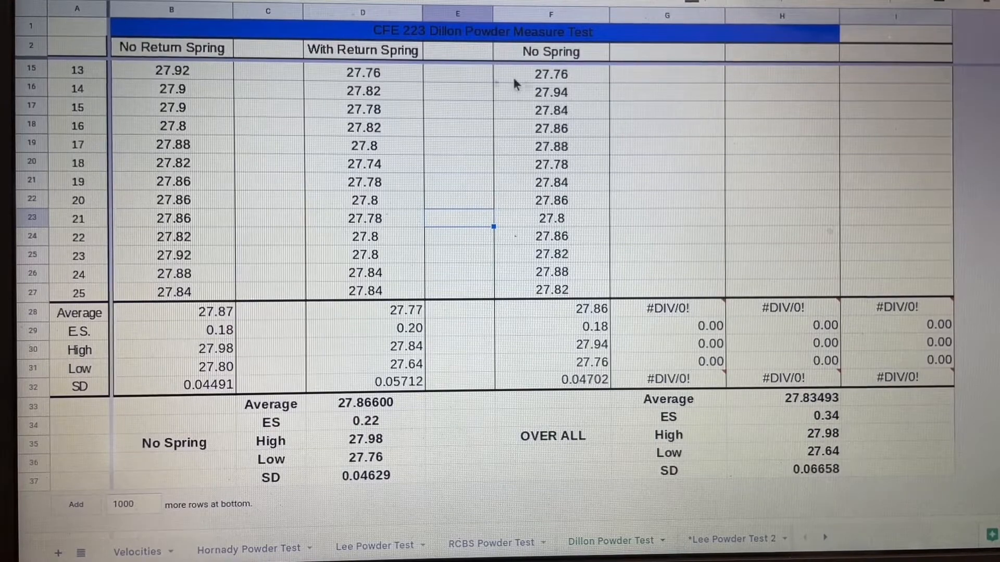
pyautogui.moveTo(312, 393)
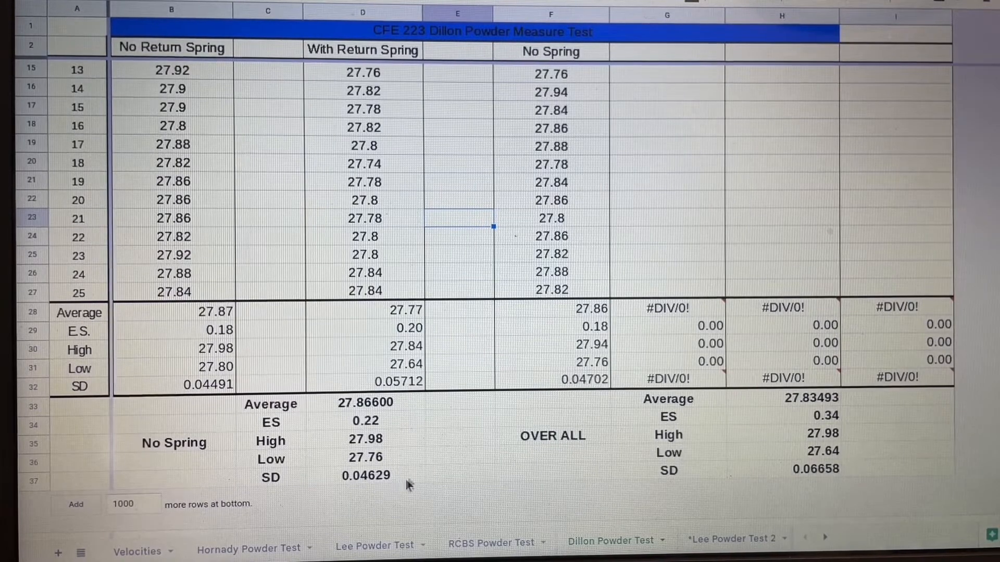
pyautogui.moveTo(391, 427)
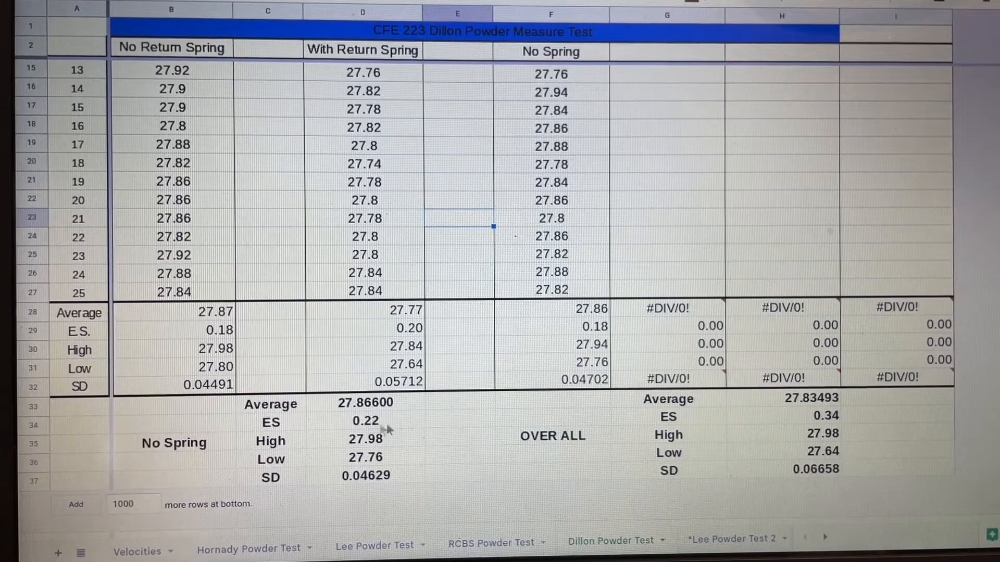
pyautogui.moveTo(622, 443)
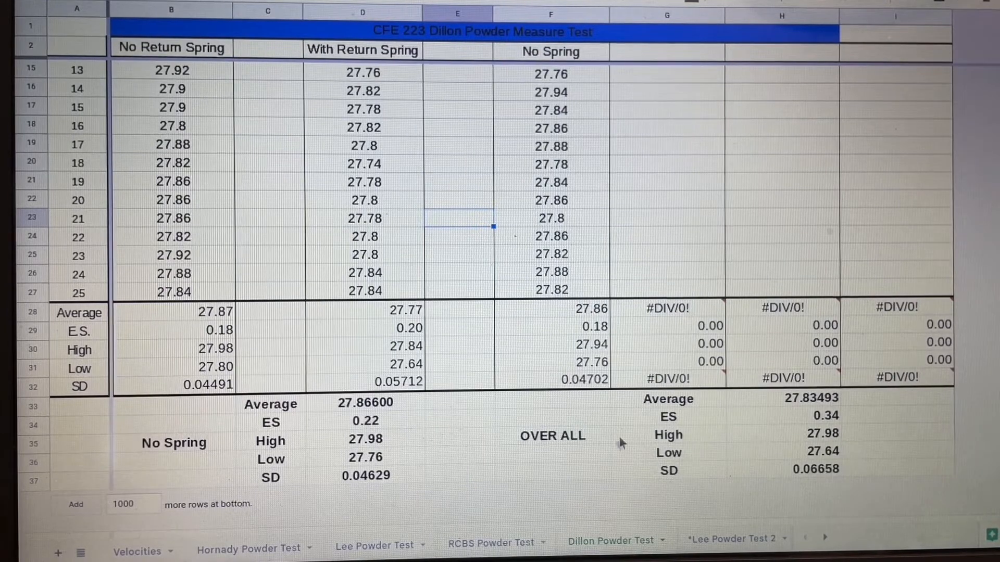
pyautogui.moveTo(778, 445)
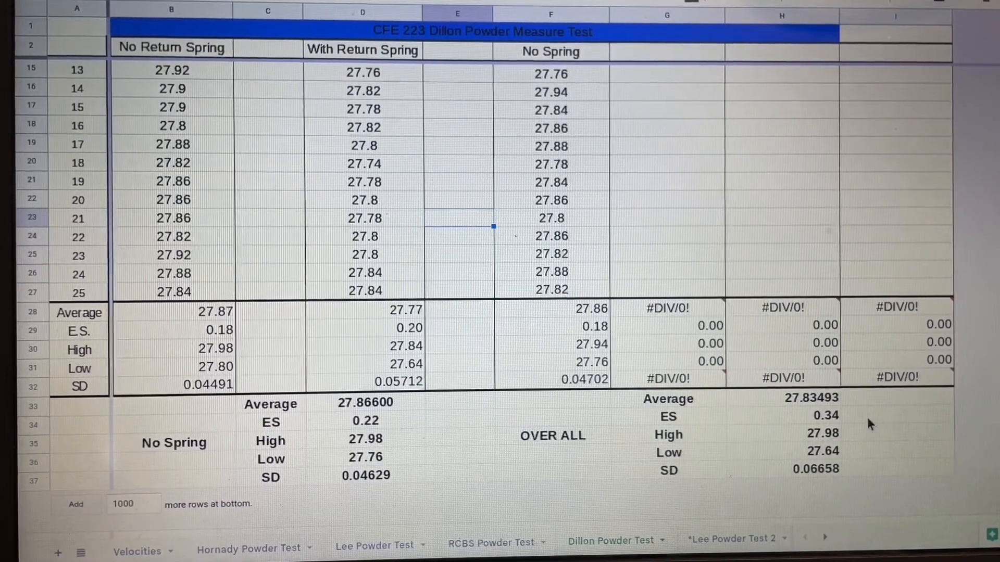
pyautogui.moveTo(545, 462)
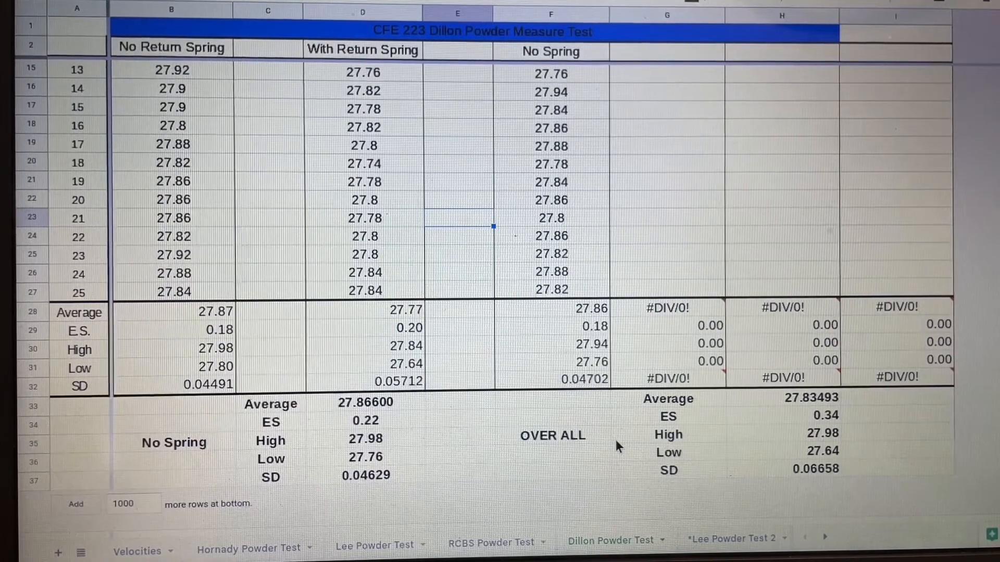
pyautogui.moveTo(738, 236)
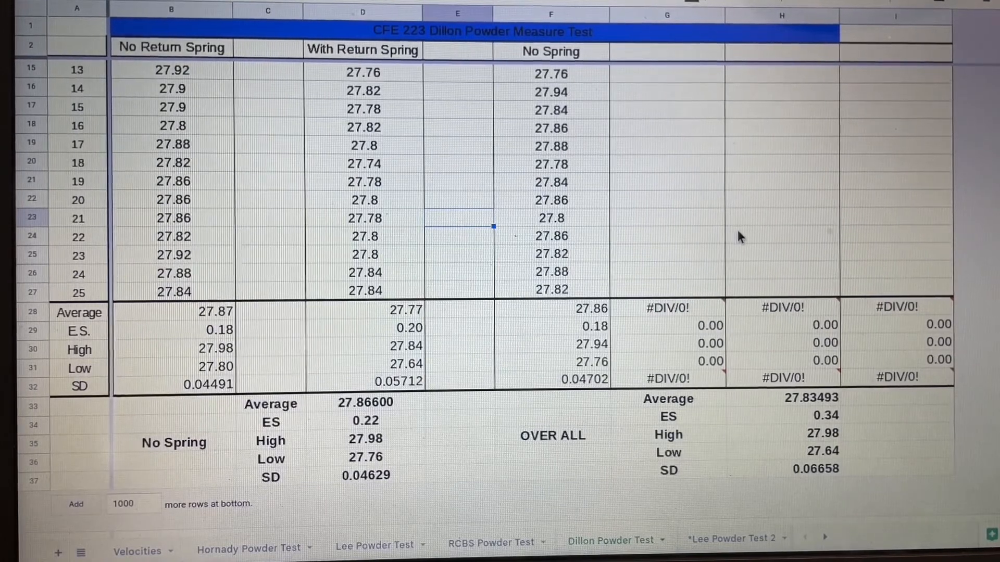
pyautogui.moveTo(663, 148)
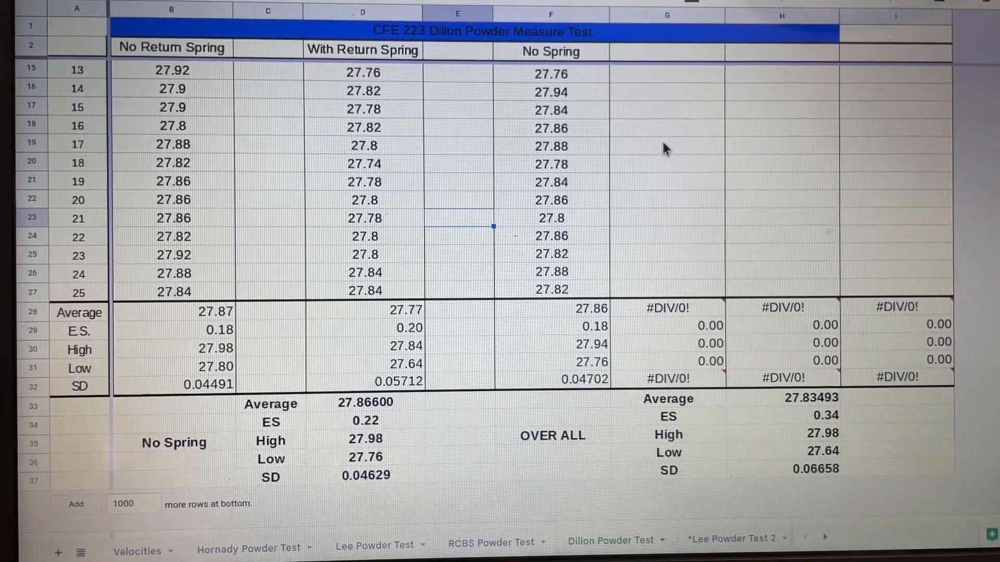
pyautogui.moveTo(918, 187)
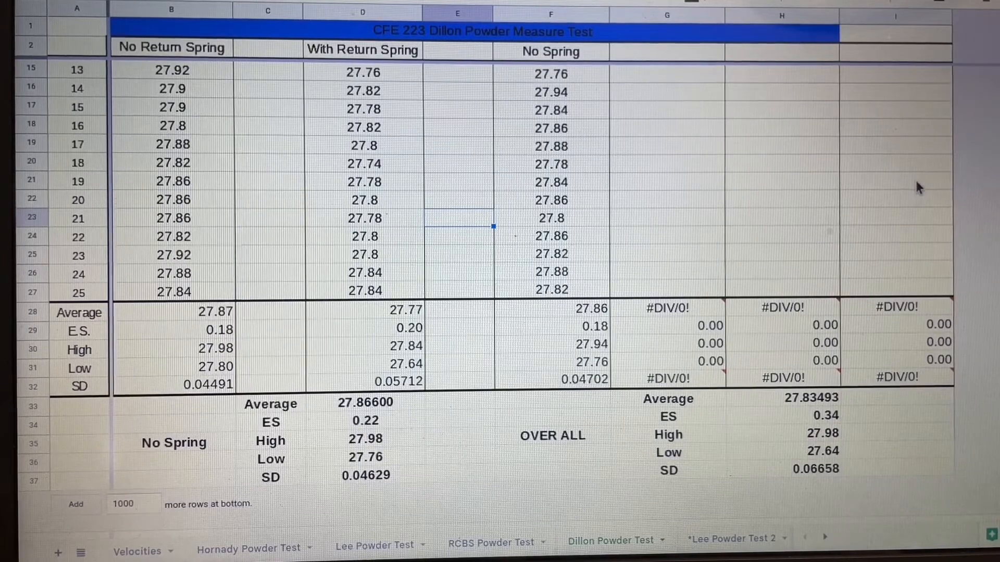